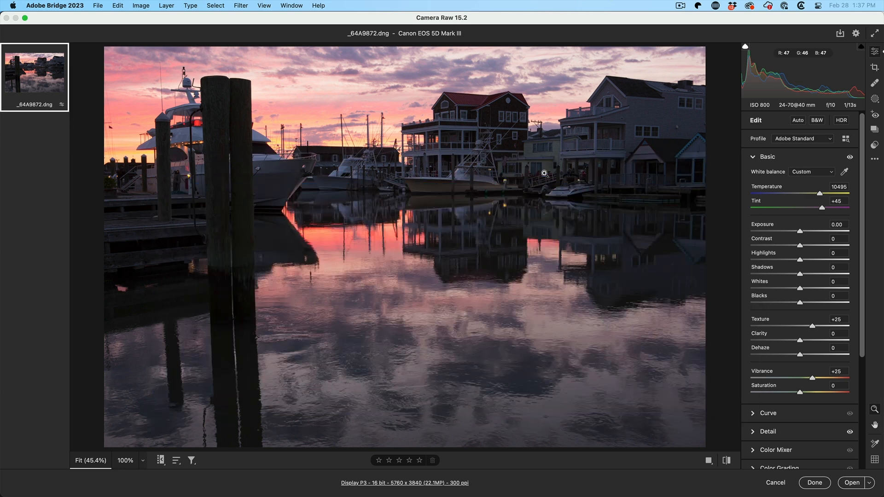
{"action": "mouse_move", "coordinate": [573, 156]}
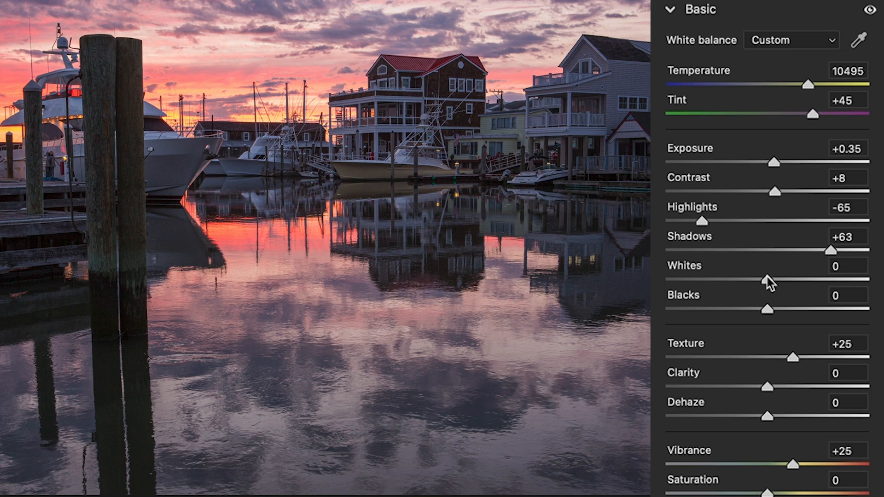
Raise Whites to +41 using the Alt clipping preview until highlights barely clip.
{"action": "left_click", "coordinate": [767, 265]}
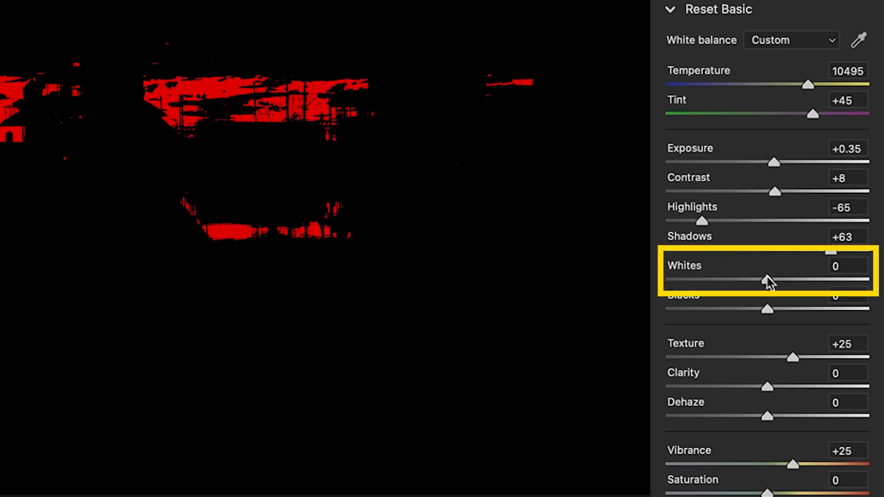
{"action": "left_click_drag", "start_coordinate": [772, 280], "coordinate": [868, 280]}
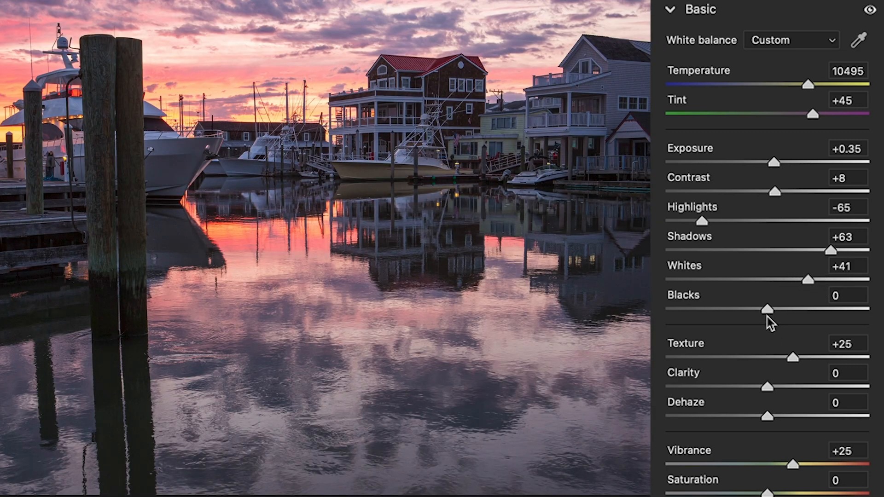
Settle Blacks at -30 with the Alt clipping preview, keeping the pilings mostly unclipped.
{"action": "left_click_drag", "start_coordinate": [770, 308], "coordinate": [765, 309]}
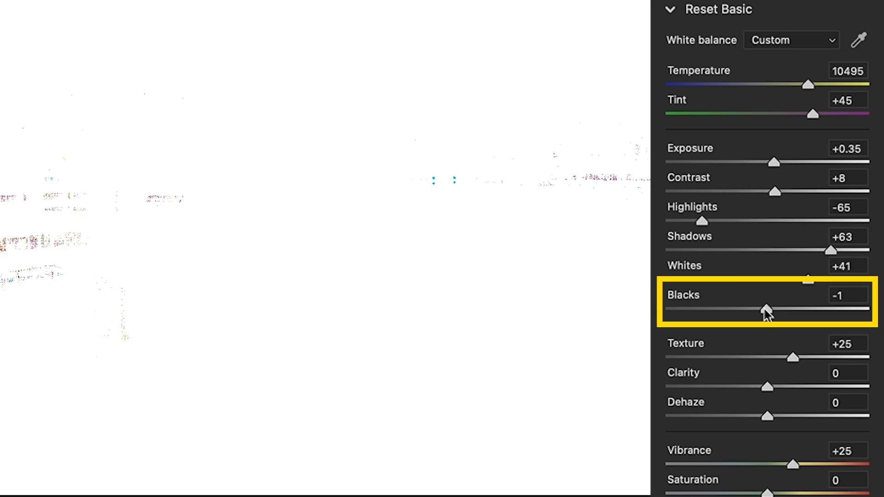
{"action": "left_click_drag", "start_coordinate": [767, 309], "coordinate": [719, 309]}
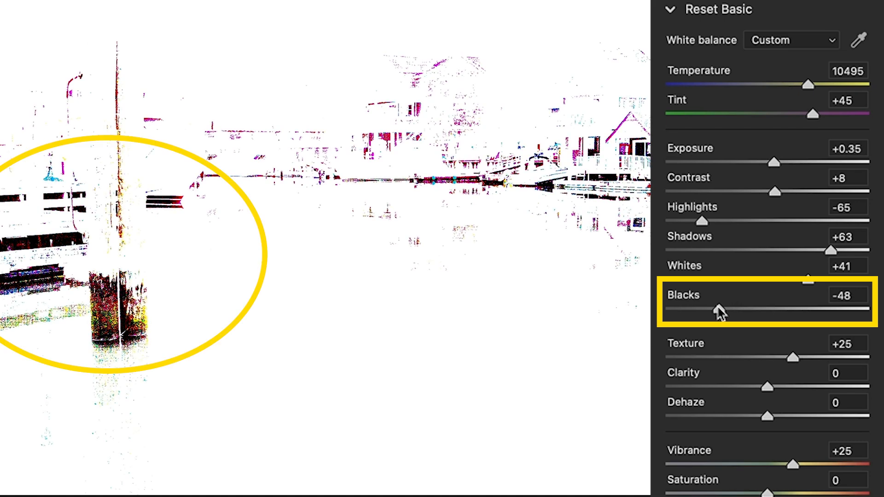
{"action": "left_click_drag", "start_coordinate": [713, 310], "coordinate": [728, 310]}
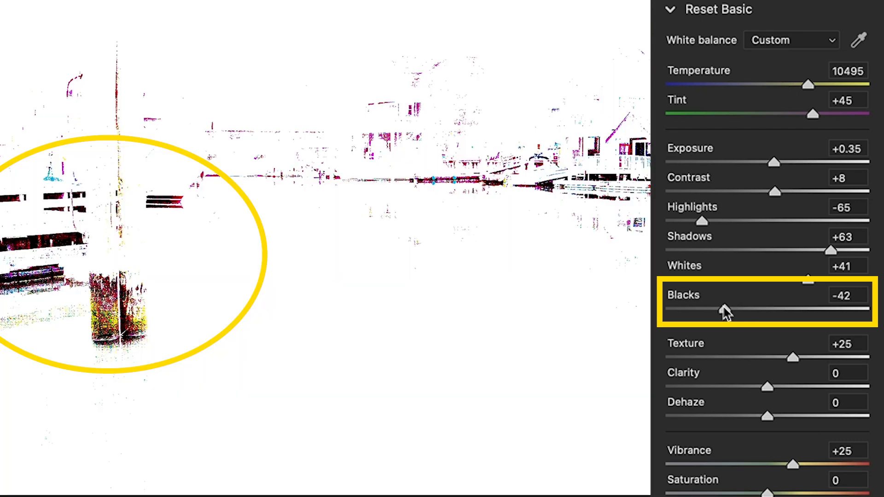
{"action": "left_click_drag", "start_coordinate": [725, 311], "coordinate": [742, 311]}
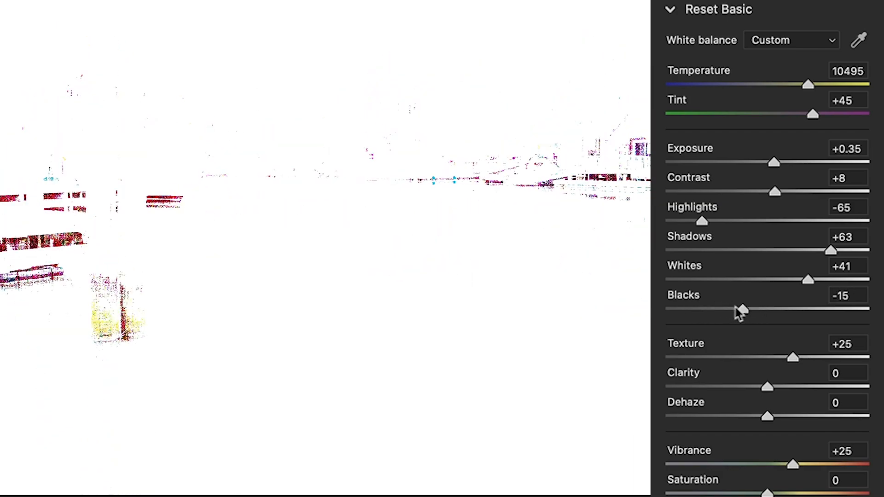
{"action": "left_click_drag", "start_coordinate": [743, 309], "coordinate": [736, 307]}
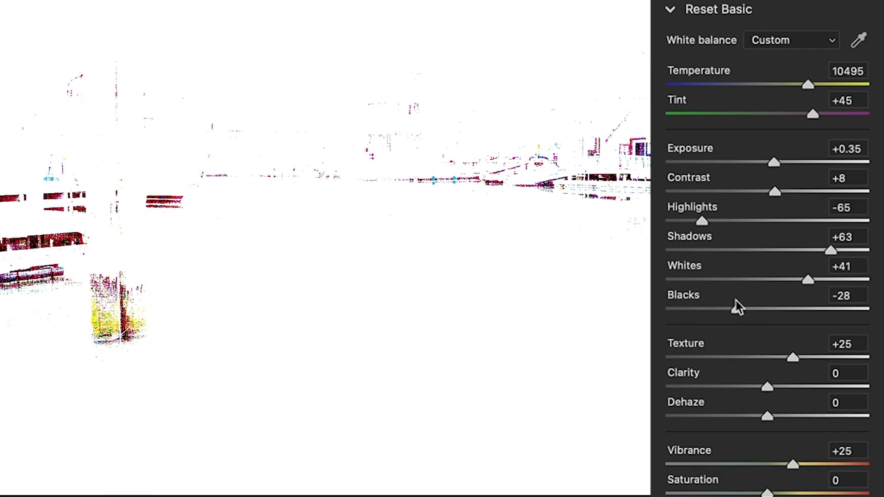
{"action": "left_click_drag", "start_coordinate": [745, 308], "coordinate": [739, 308]}
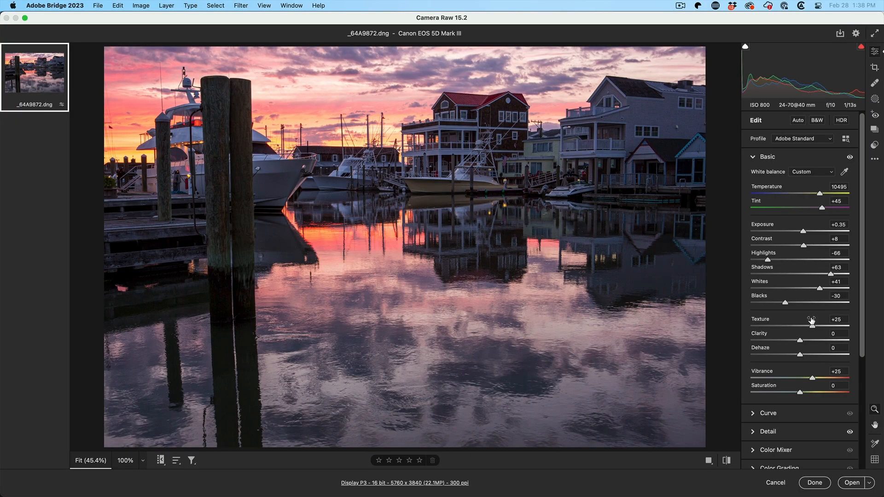
In the Detail panel set Sharpening amount 62 and Radius 1.1.
{"action": "scroll", "scroll_direction": "down", "scroll_amount": 3}
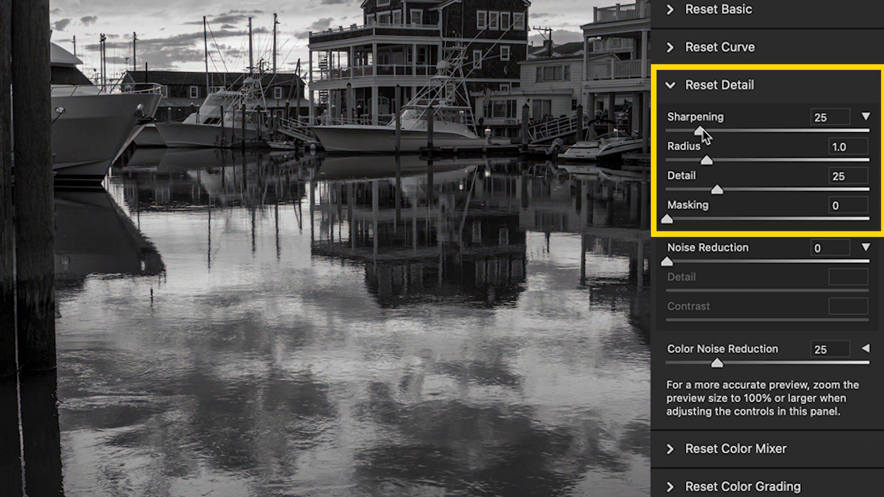
{"action": "left_click_drag", "start_coordinate": [703, 131], "coordinate": [777, 130]}
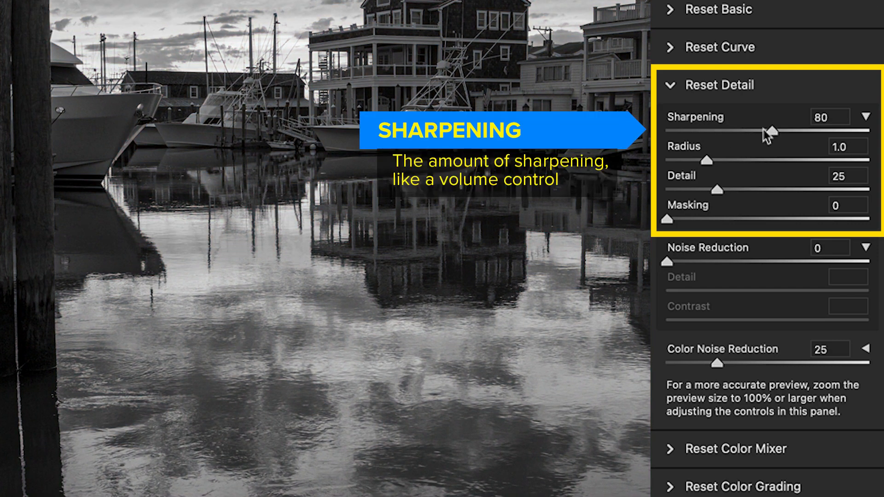
{"action": "left_click_drag", "start_coordinate": [778, 130], "coordinate": [747, 130]}
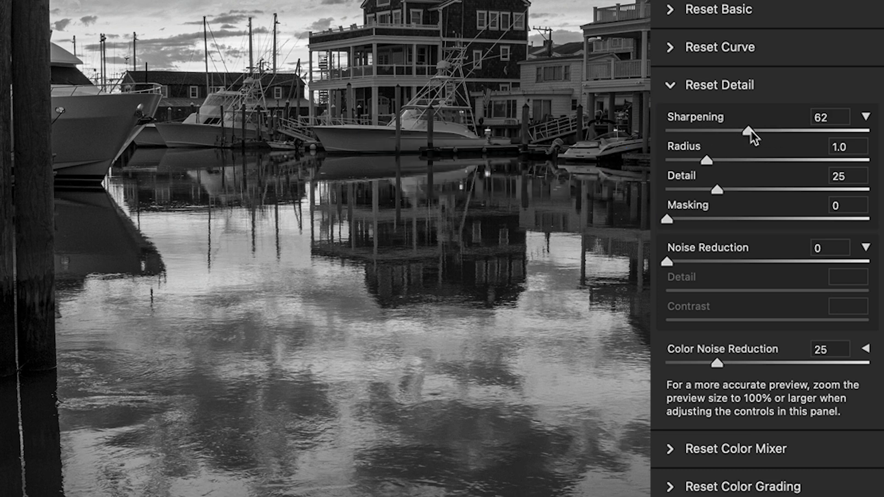
{"action": "left_click_drag", "start_coordinate": [707, 160], "coordinate": [728, 160]}
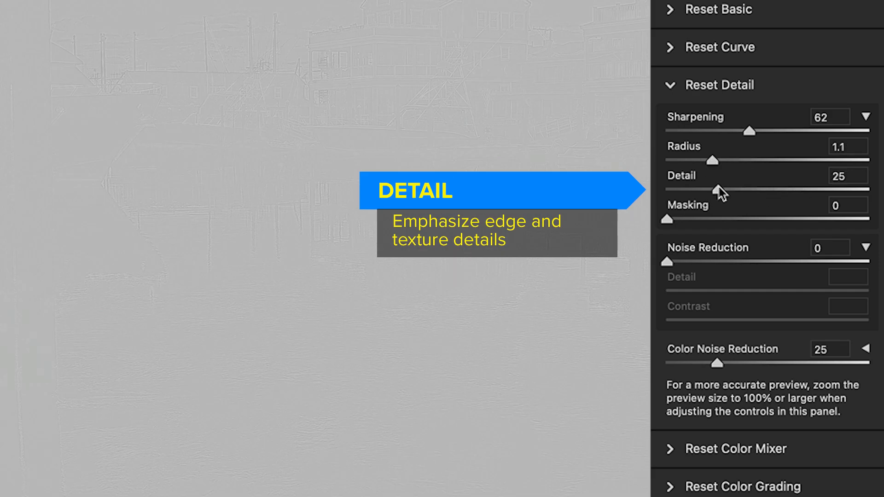
Set sharpening Detail 24 and Masking 50 so only edges, not water and sky, are sharpened.
{"action": "left_click_drag", "start_coordinate": [667, 219], "coordinate": [784, 219]}
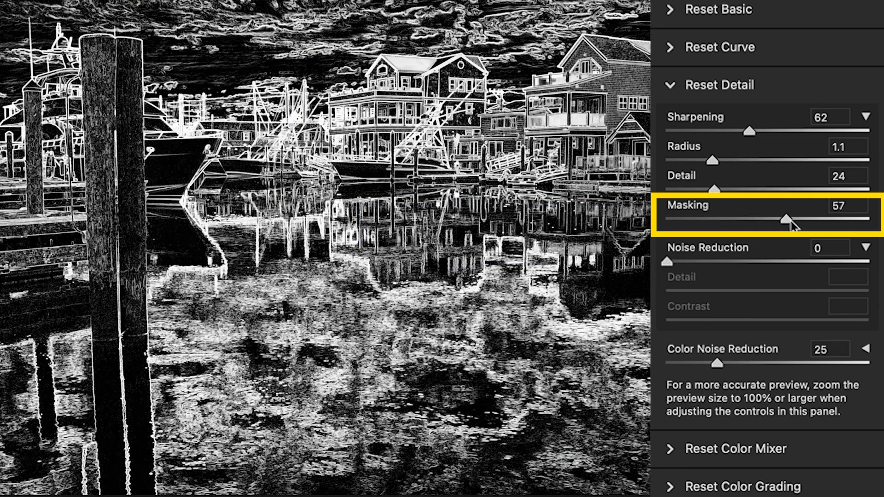
{"action": "left_click_drag", "start_coordinate": [800, 219], "coordinate": [770, 220]}
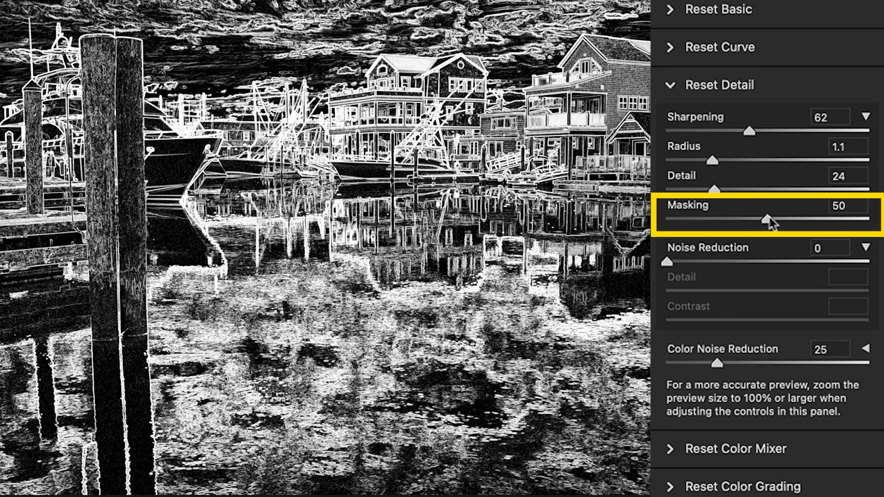